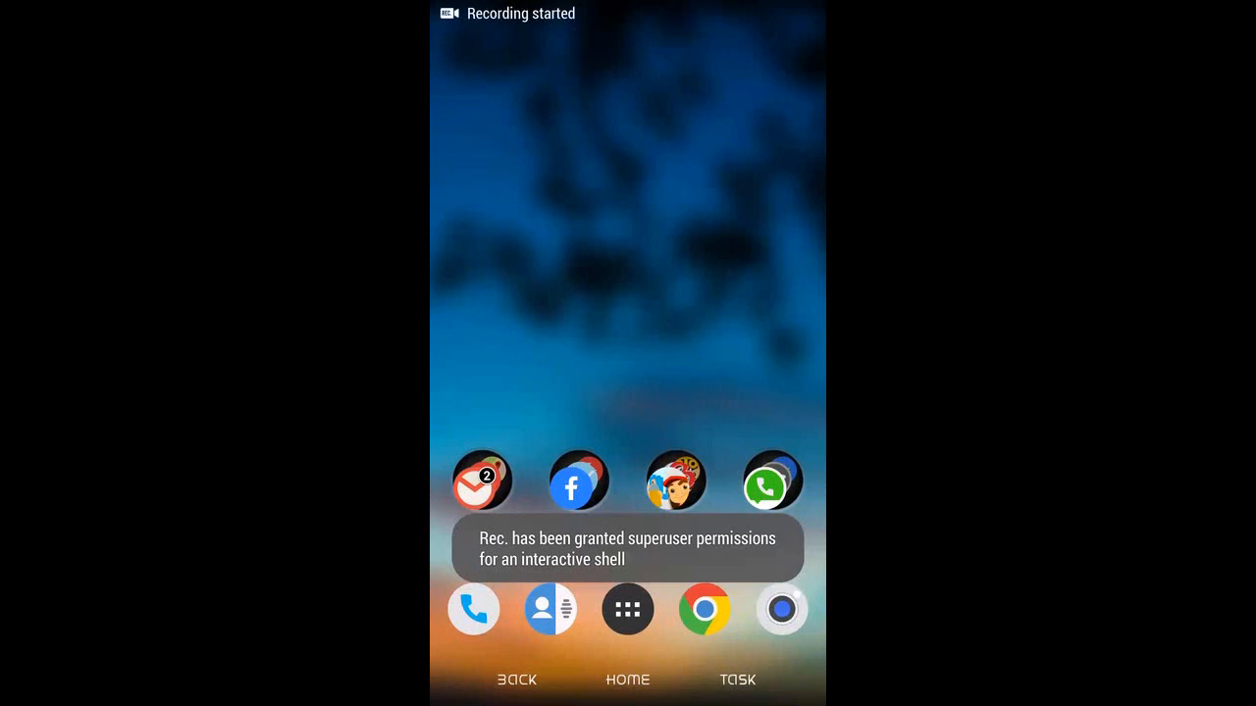
Step: Enable USB debugging under Settings > Developer options and allow it at the prompt
click(627, 609)
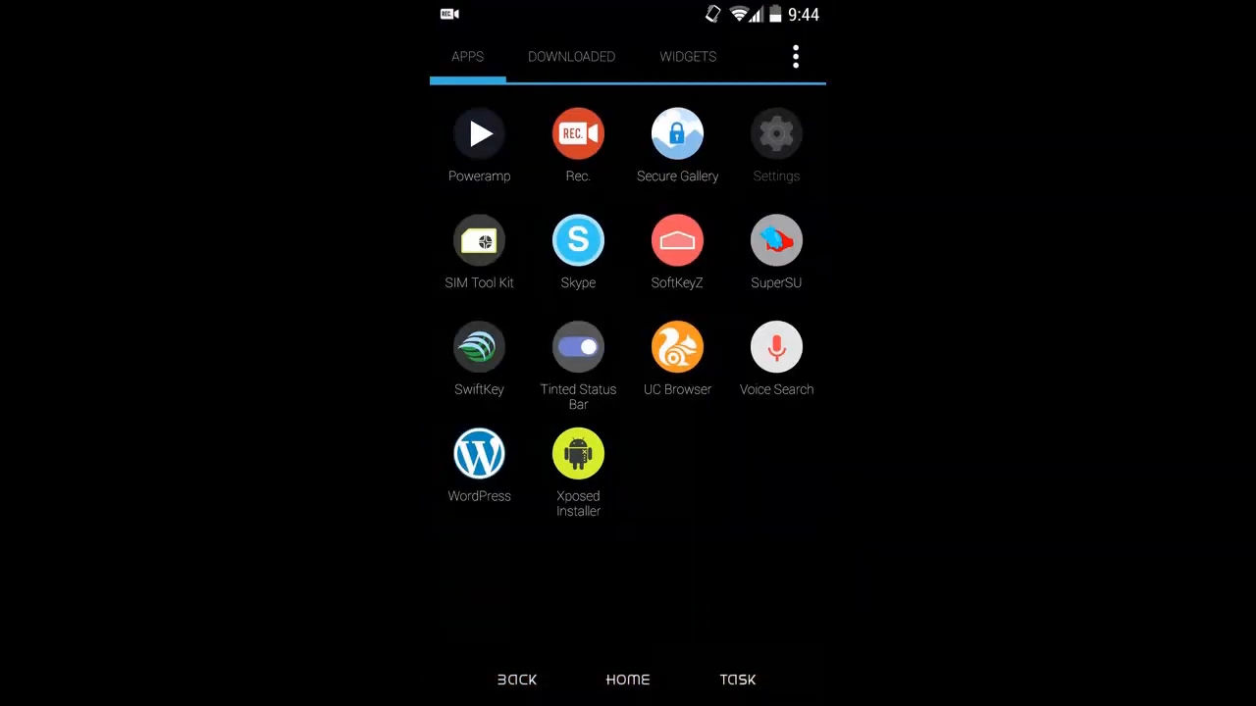
click(775, 132)
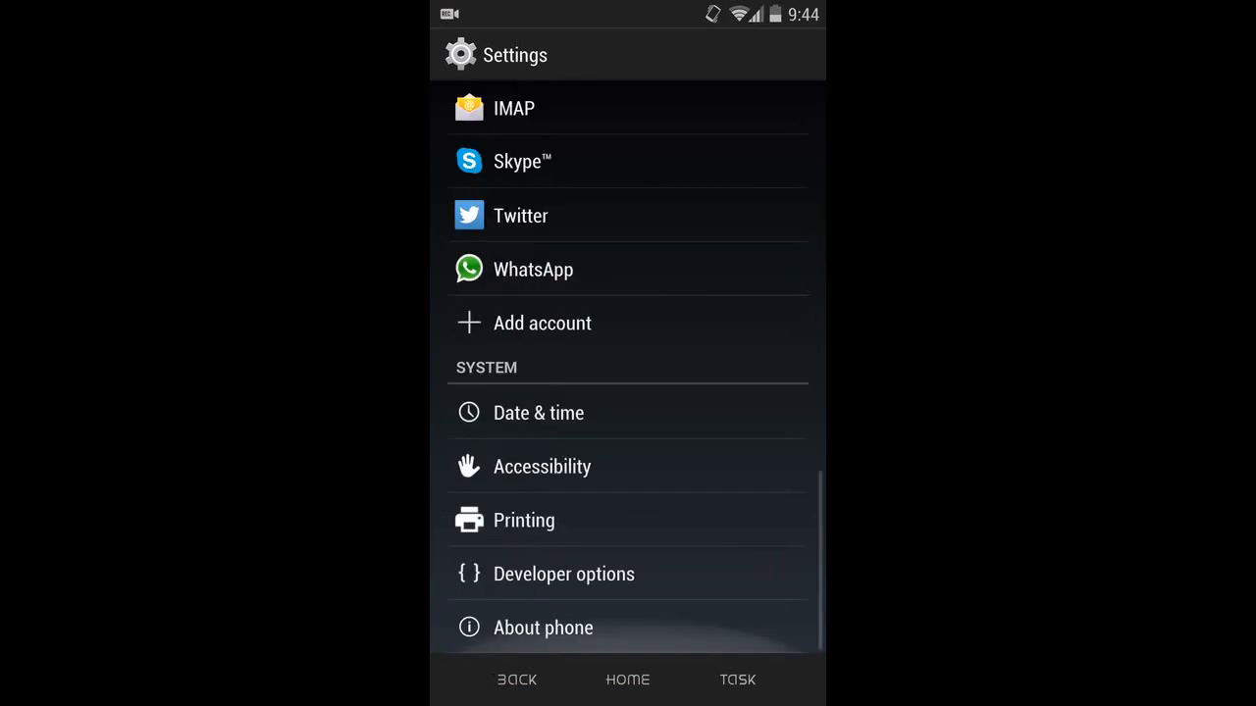
click(543, 628)
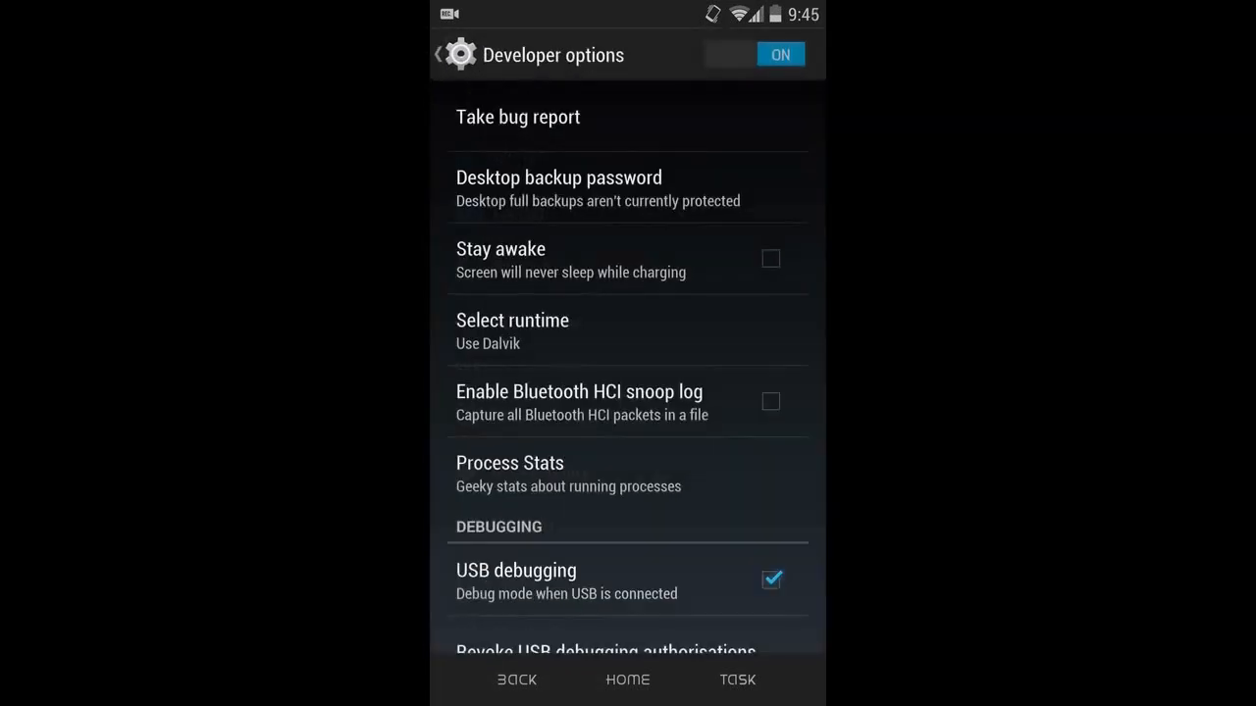
click(771, 579)
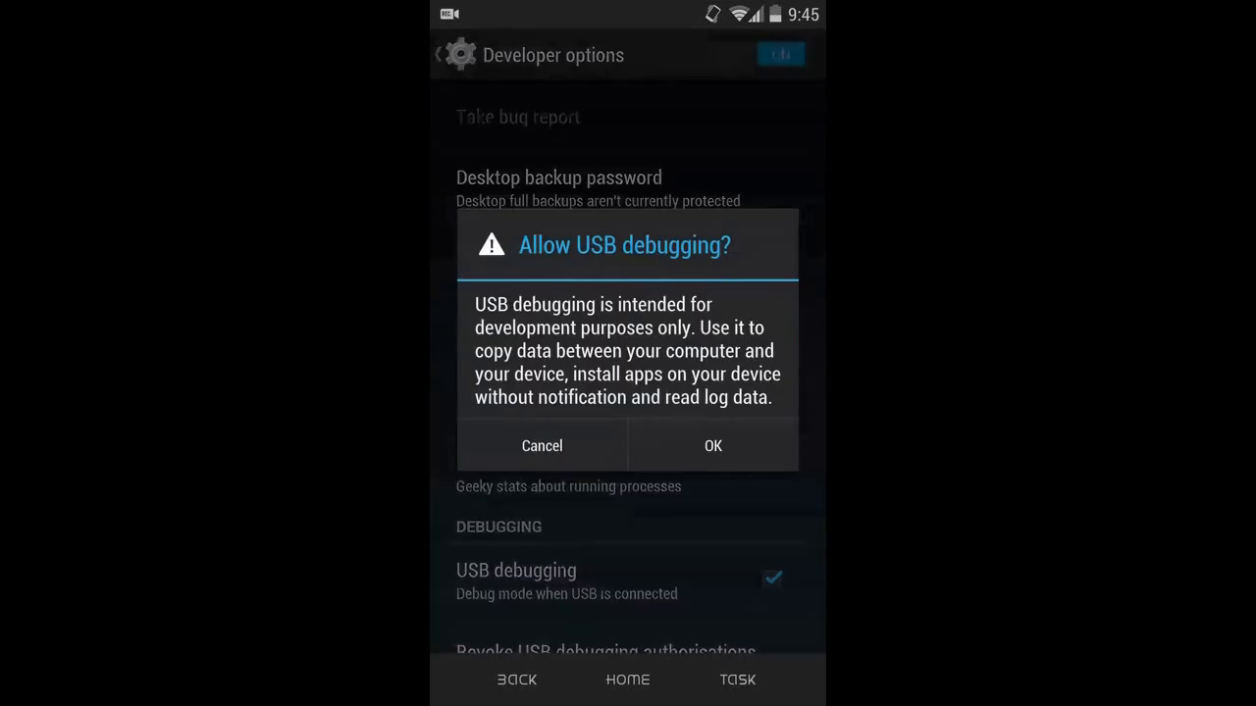
click(712, 446)
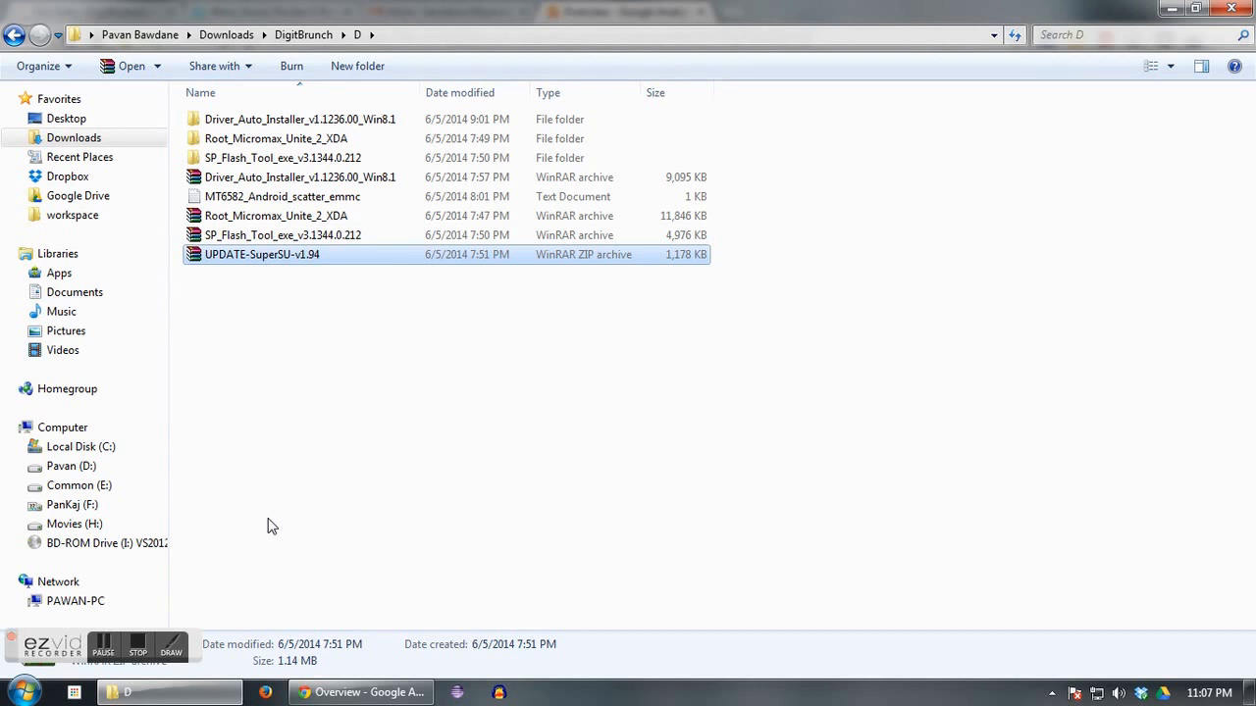
mouse_move(303, 508)
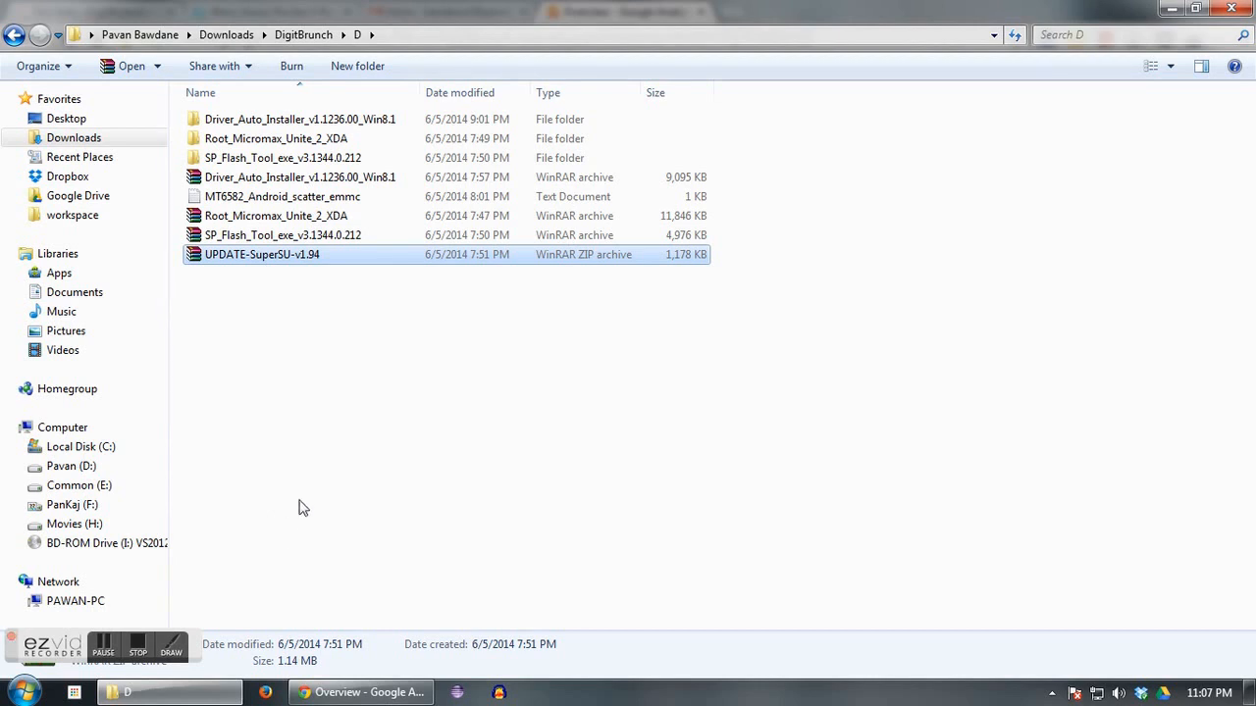
mouse_move(326, 296)
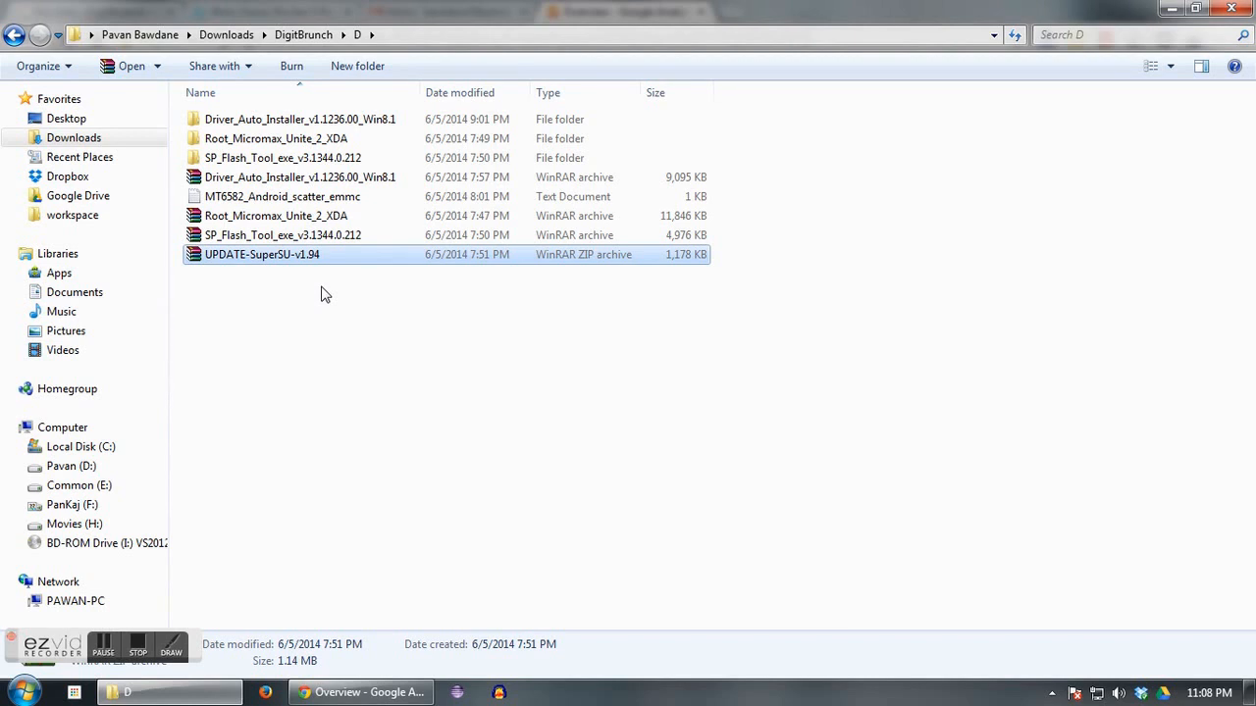
mouse_move(372, 403)
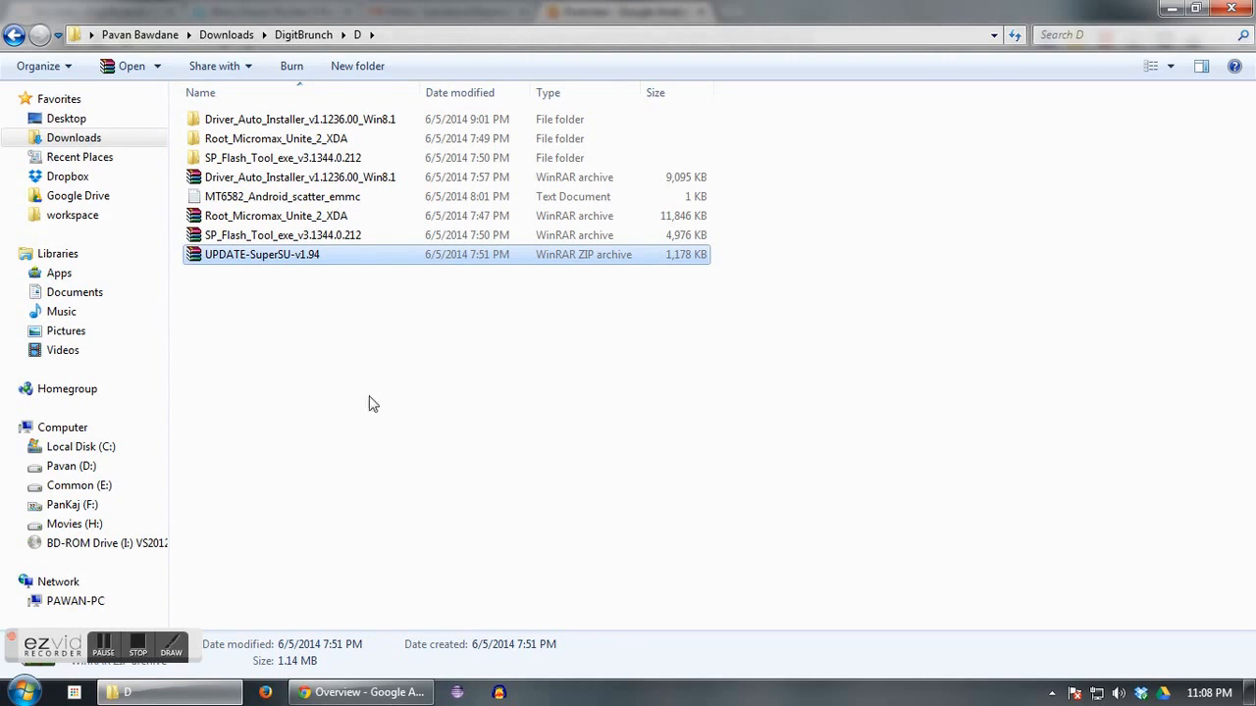
Step: Deselect the UPDATE-SuperSU-v1.94 archive in the D folder's file list
click(353, 383)
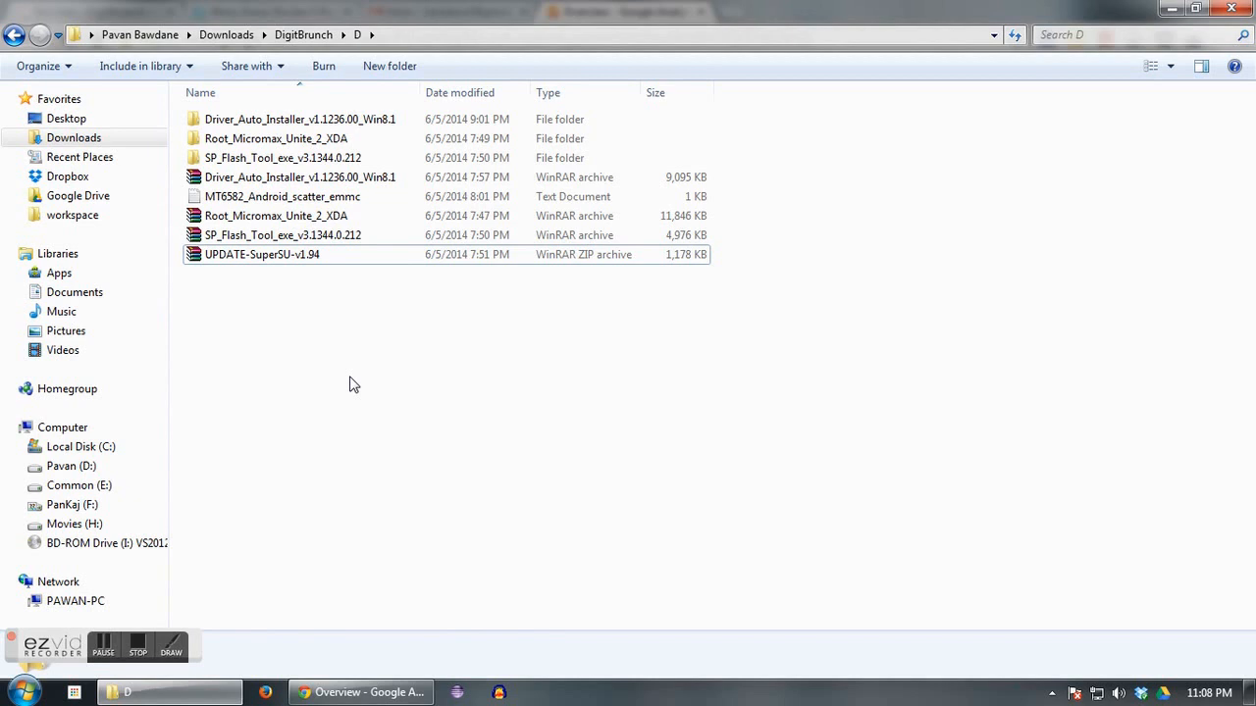
mouse_move(351, 374)
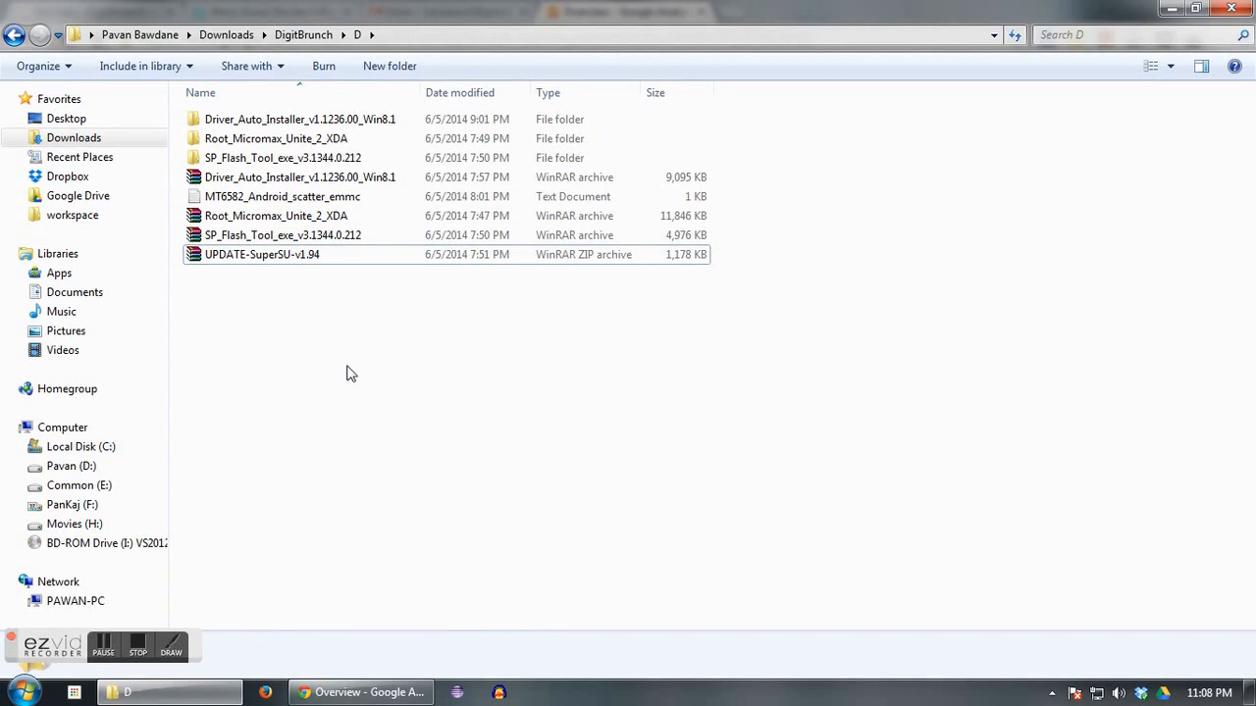
mouse_move(314, 158)
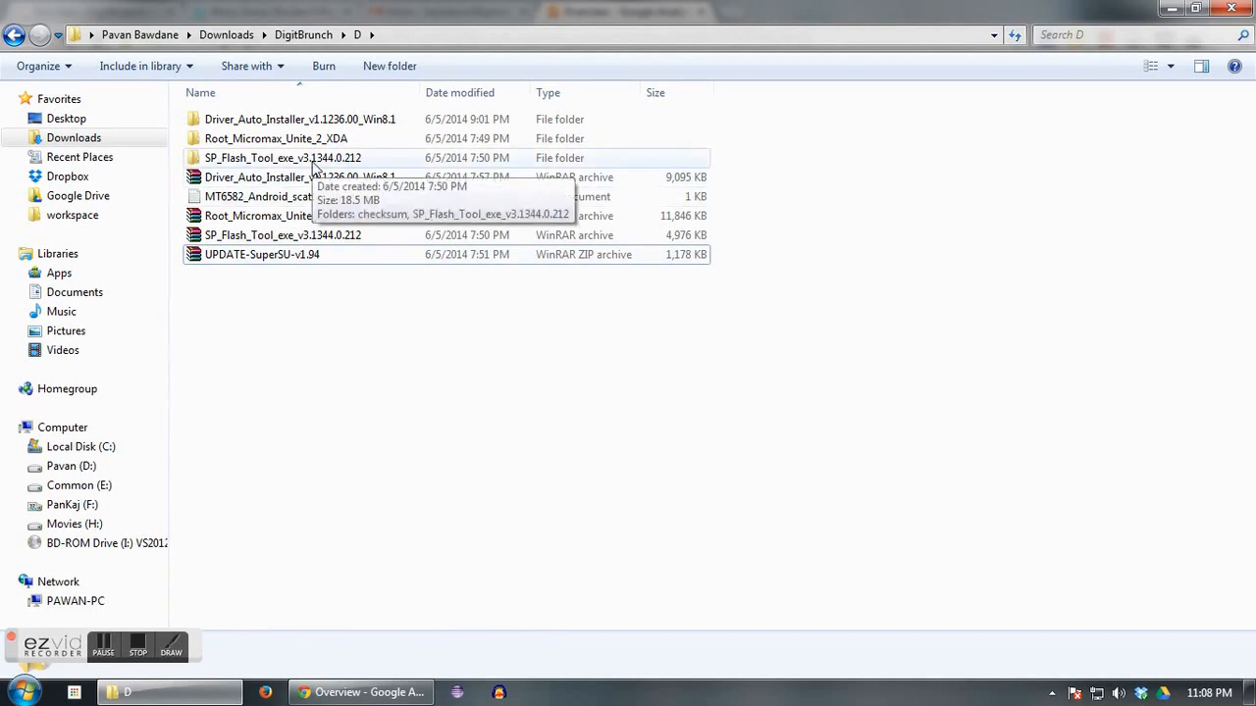
Step: Run Flash_tool.exe from the SP_Flash_Tool_v3.1344.0.212 folders and load MT6582_Android_scatter_emmc
double_click(283, 158)
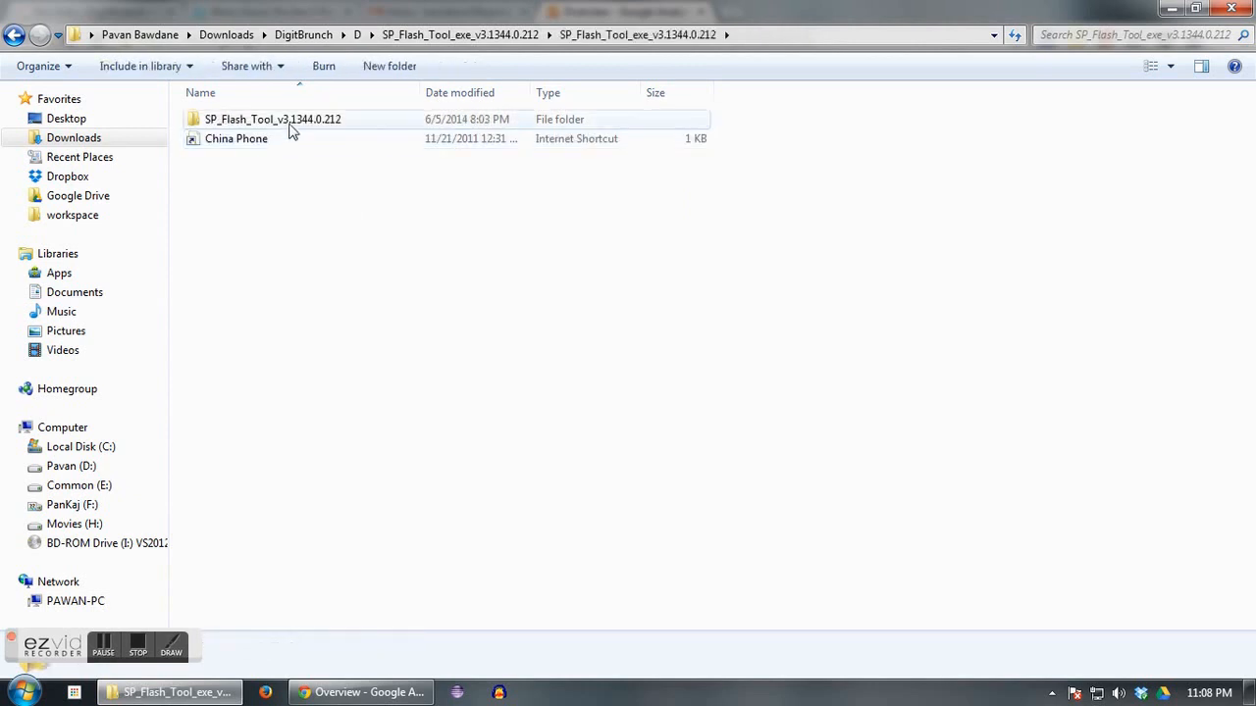
double_click(273, 119)
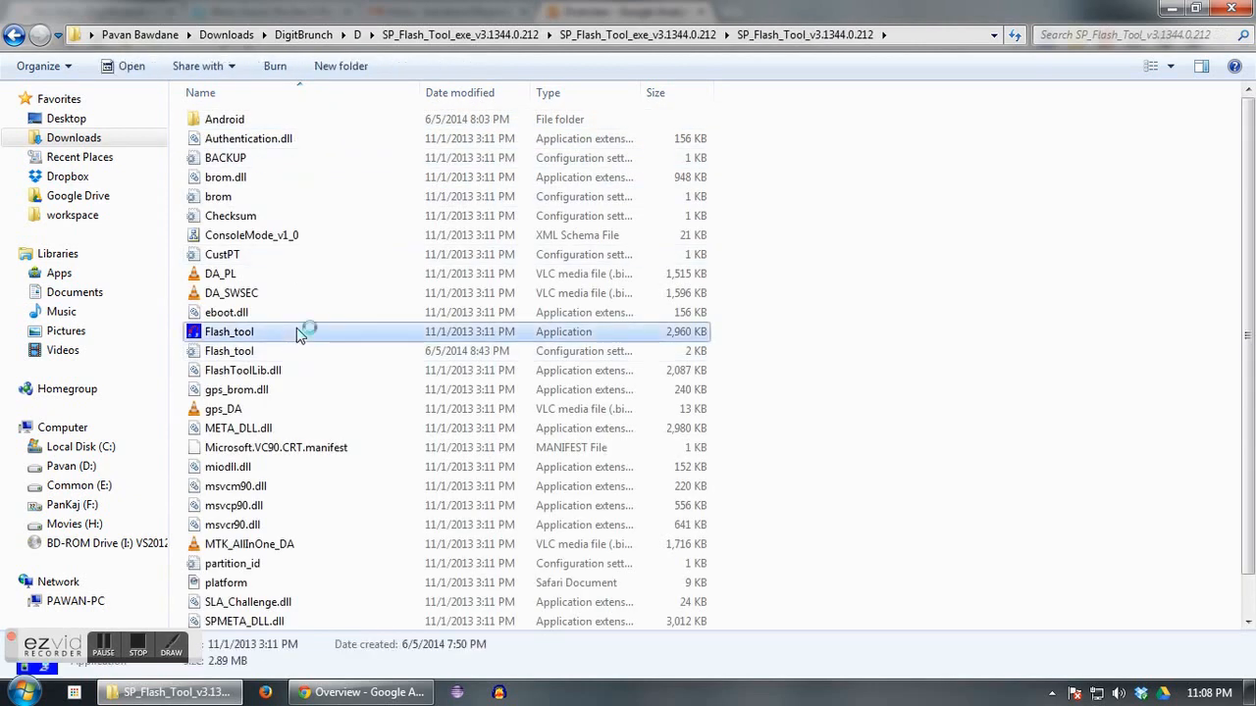
double_click(228, 332)
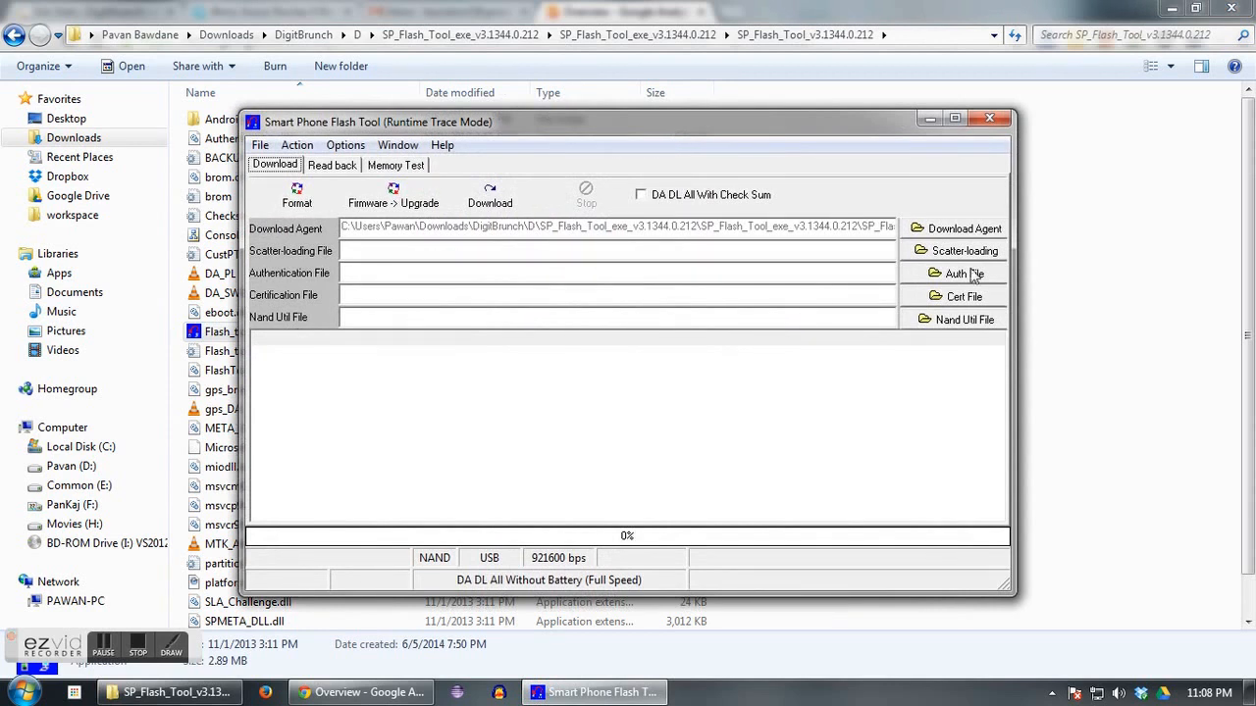
mouse_move(957, 257)
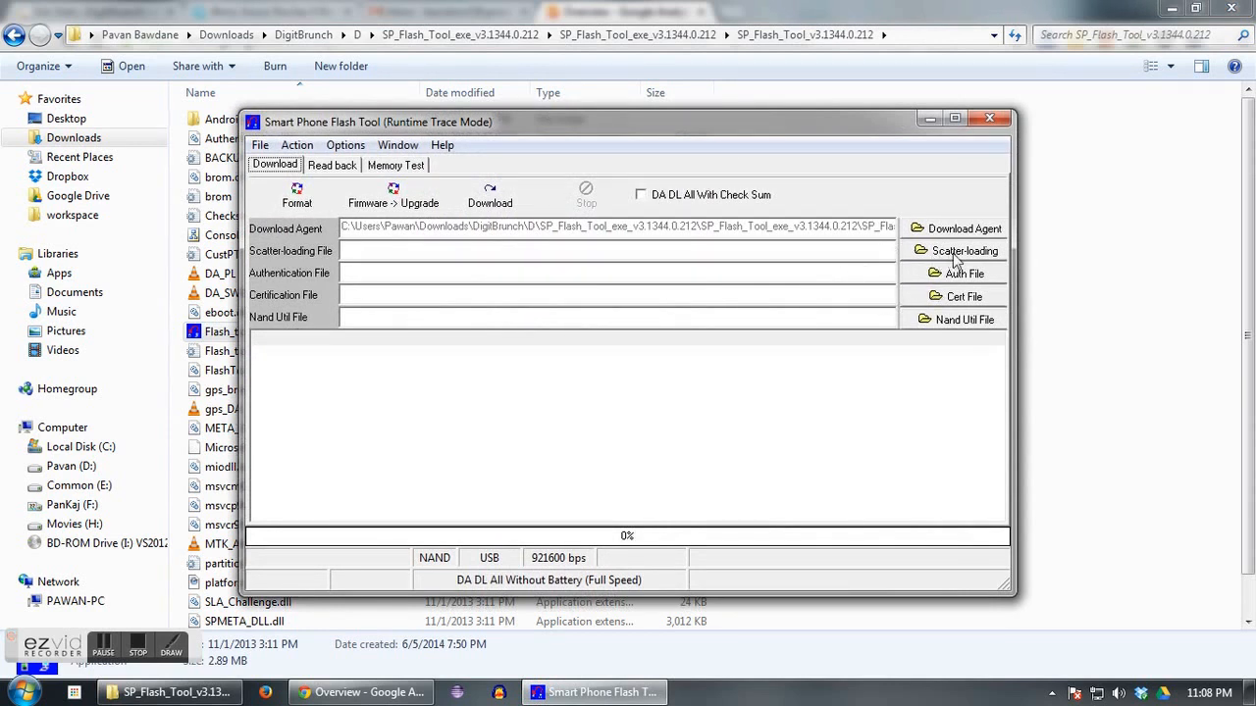
click(964, 250)
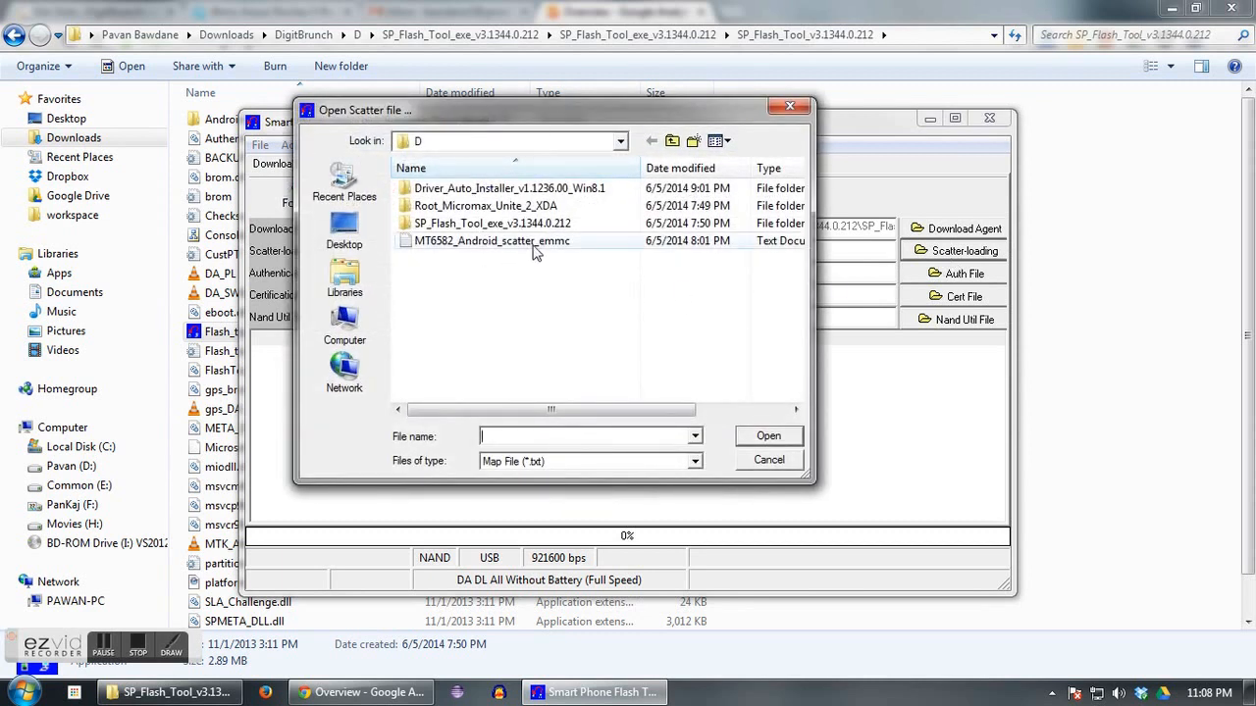
mouse_move(535, 245)
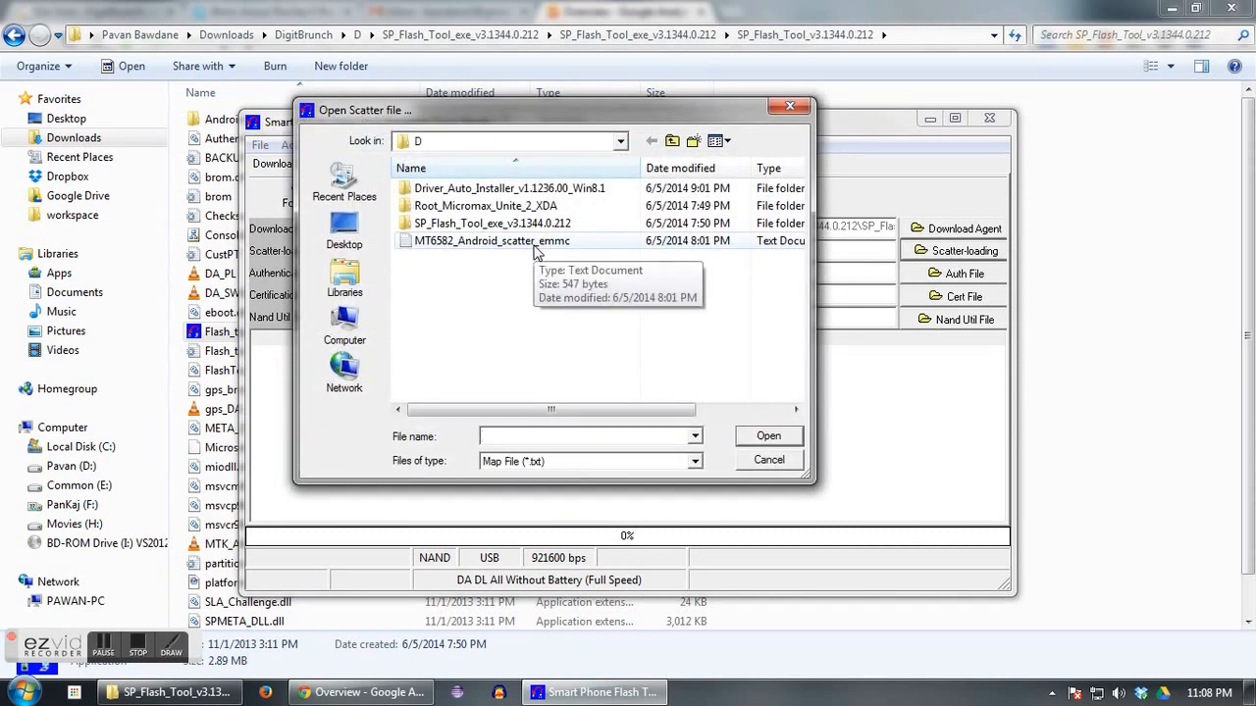
double_click(491, 240)
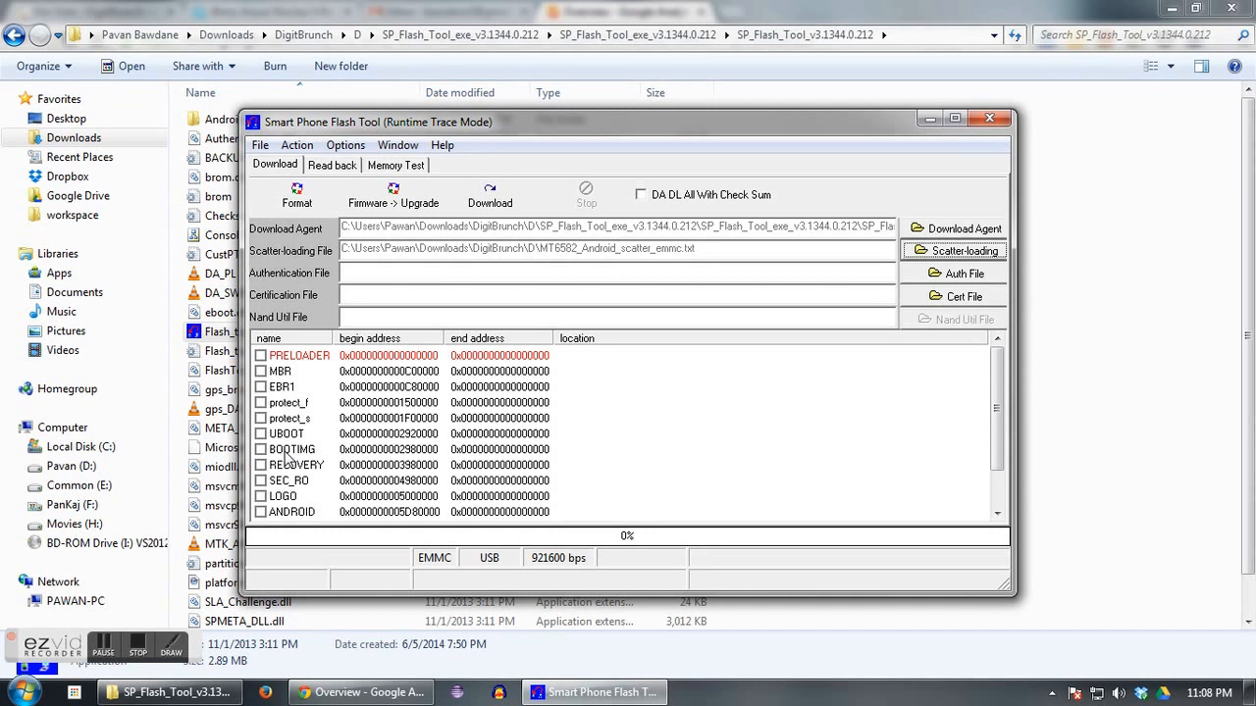
click(962, 250)
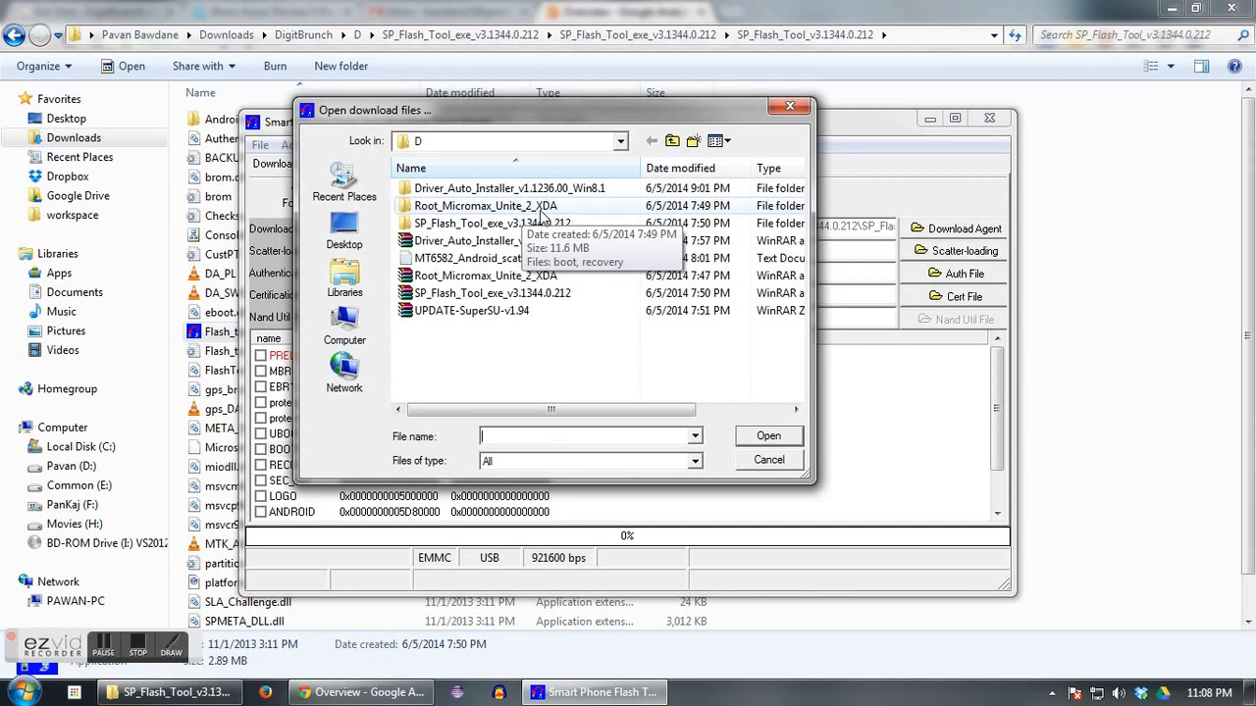
Step: Assign boot.img and recovery.img from Root_Micromax_Unite_2_XDA to BOOTIMG and RECOVERY
double_click(484, 205)
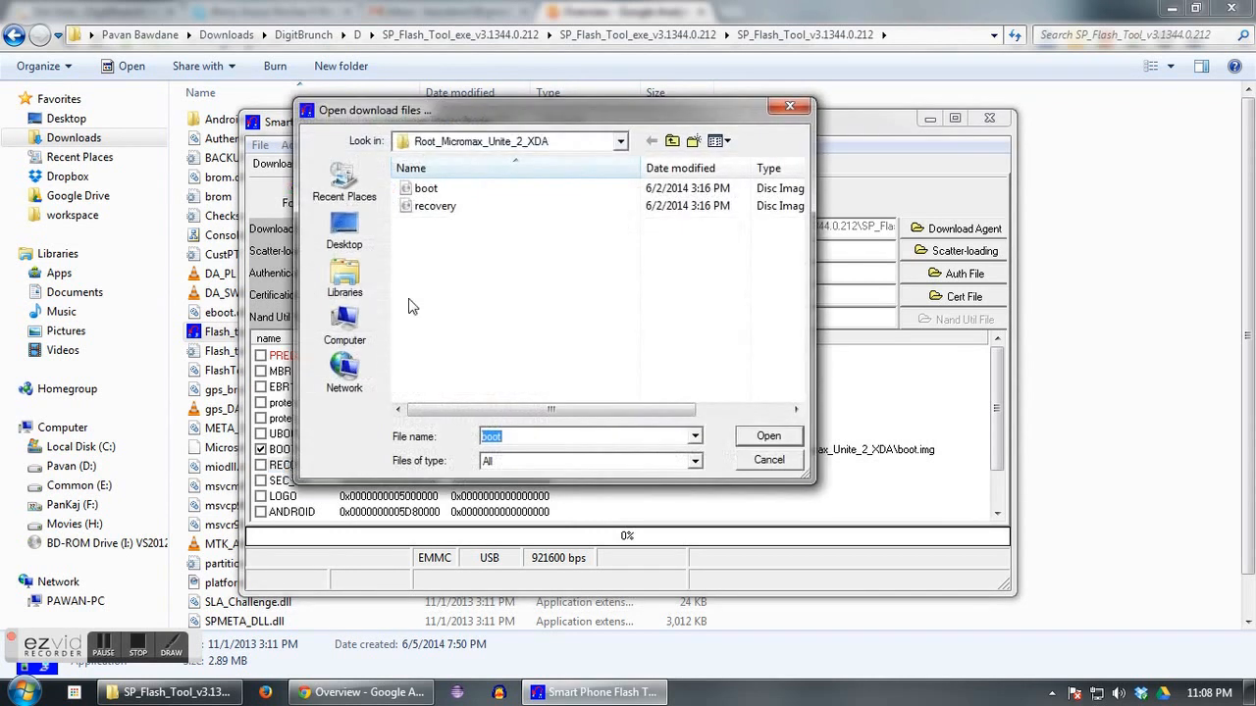
click(768, 435)
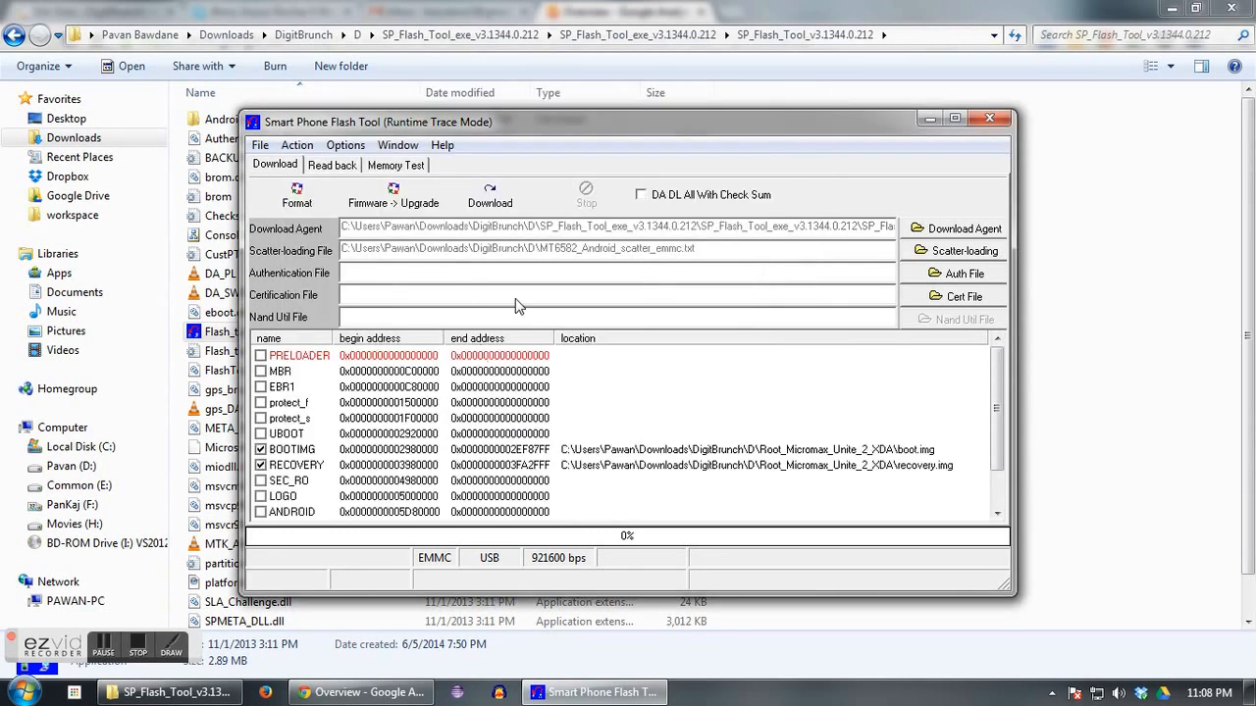
mouse_move(490, 203)
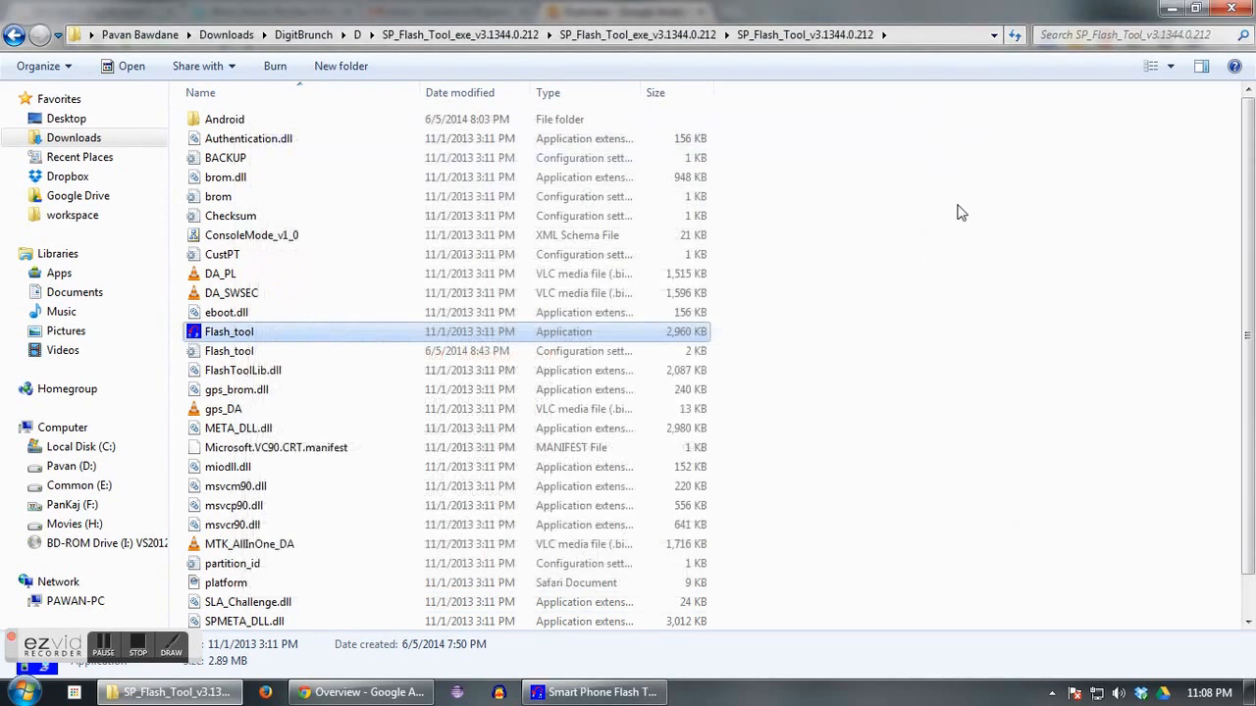
Step: Navigate back twice to the D folder and select the UPDATE-SuperSU-v1.94 archive
click(15, 35)
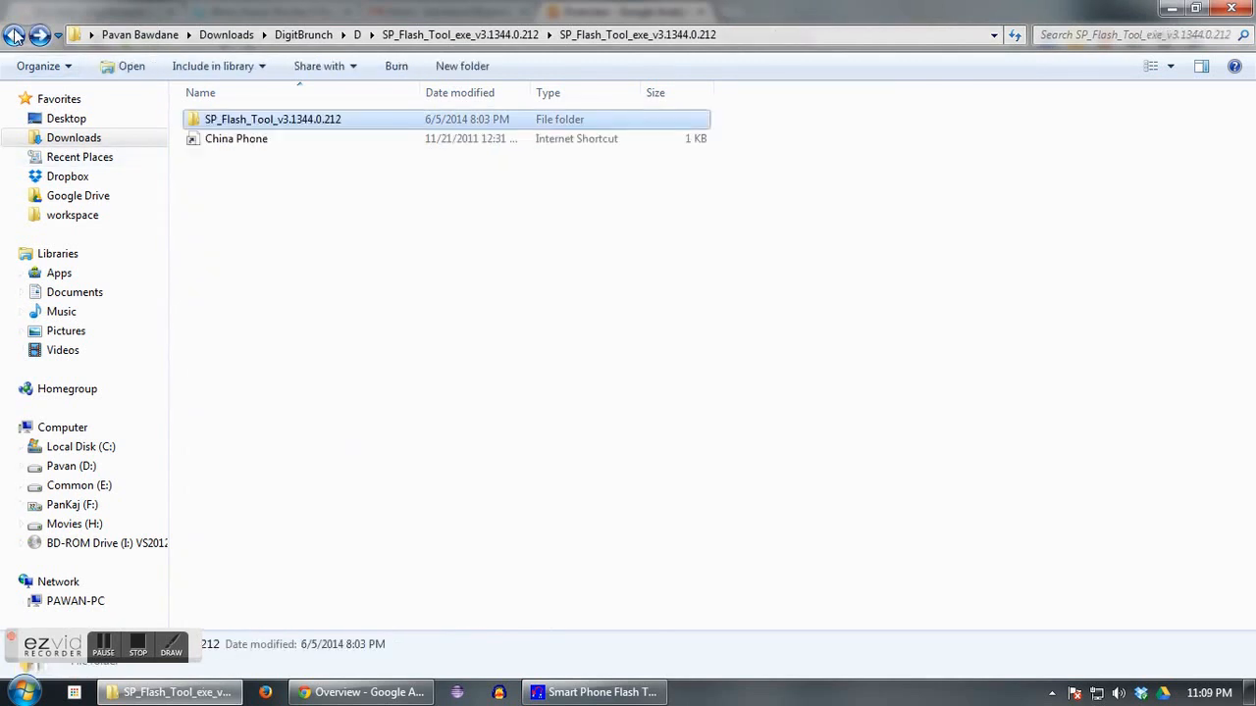
click(15, 34)
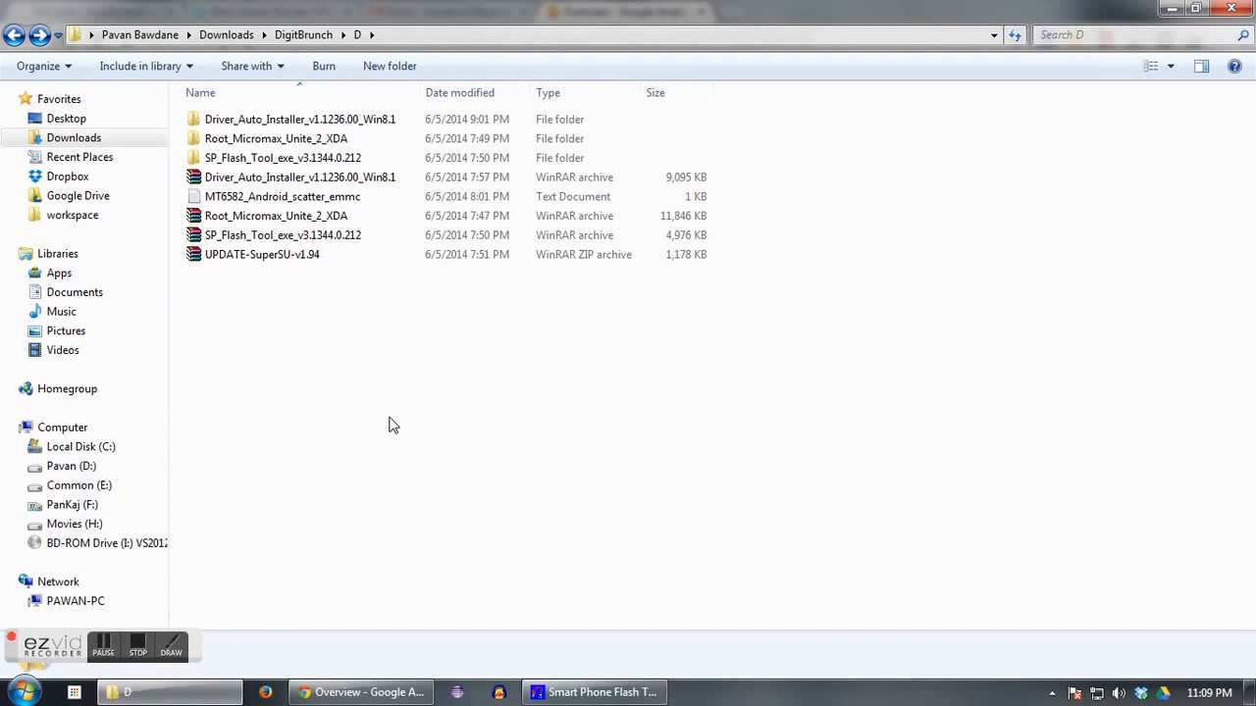
mouse_move(261, 301)
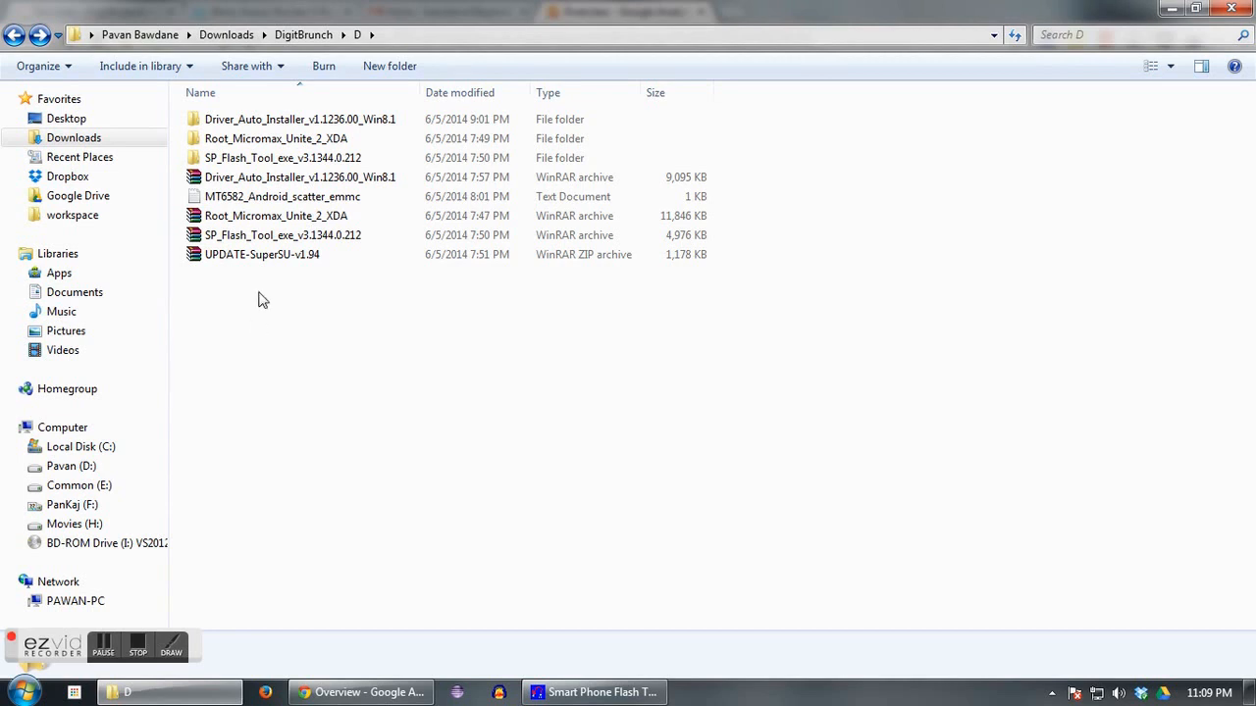
click(262, 254)
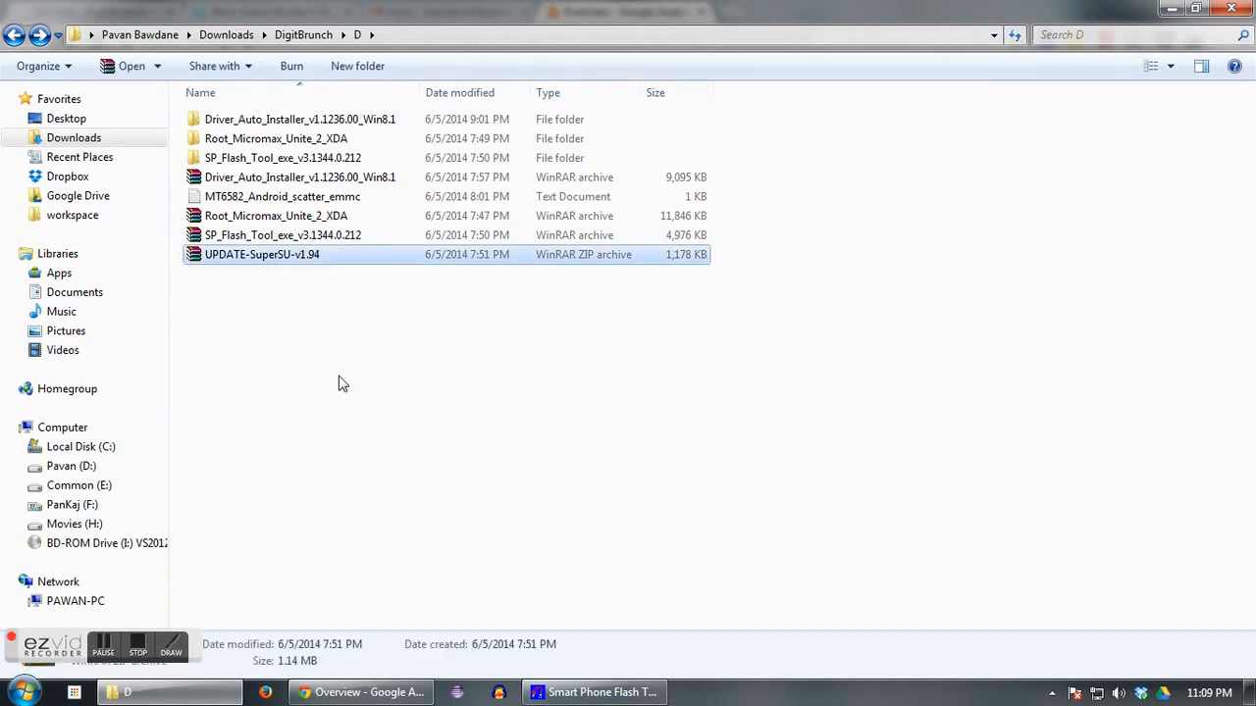
mouse_move(363, 383)
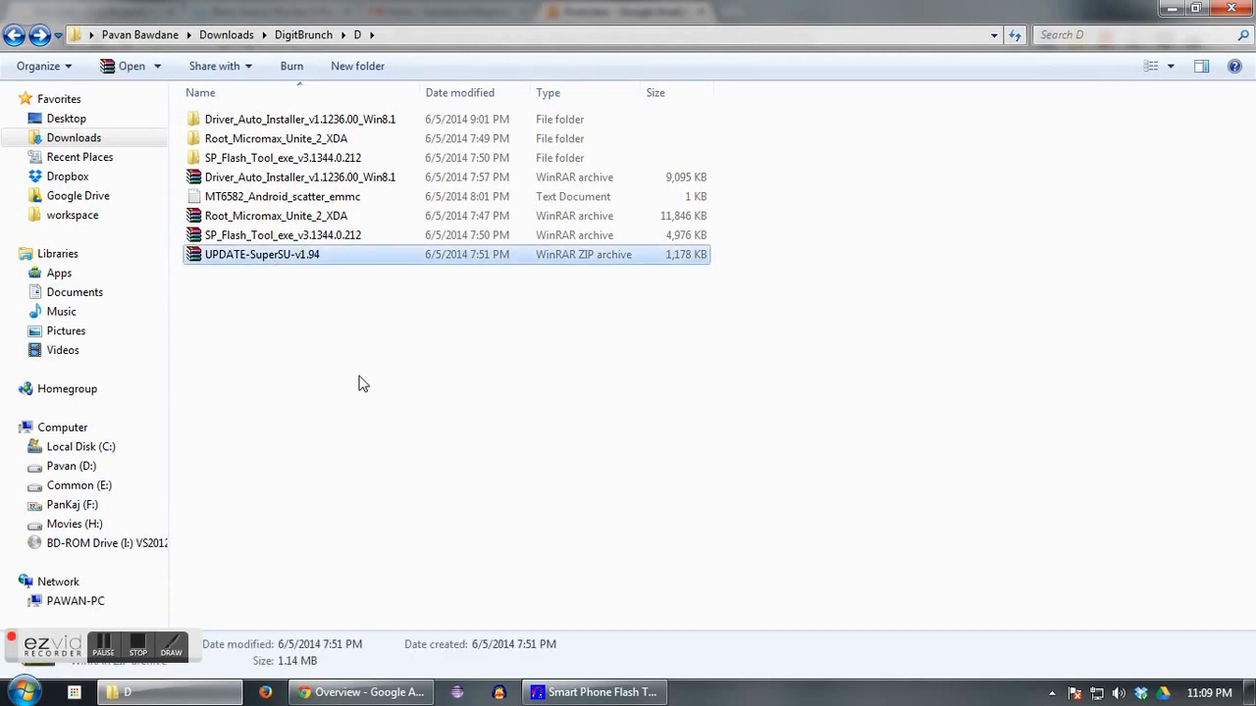